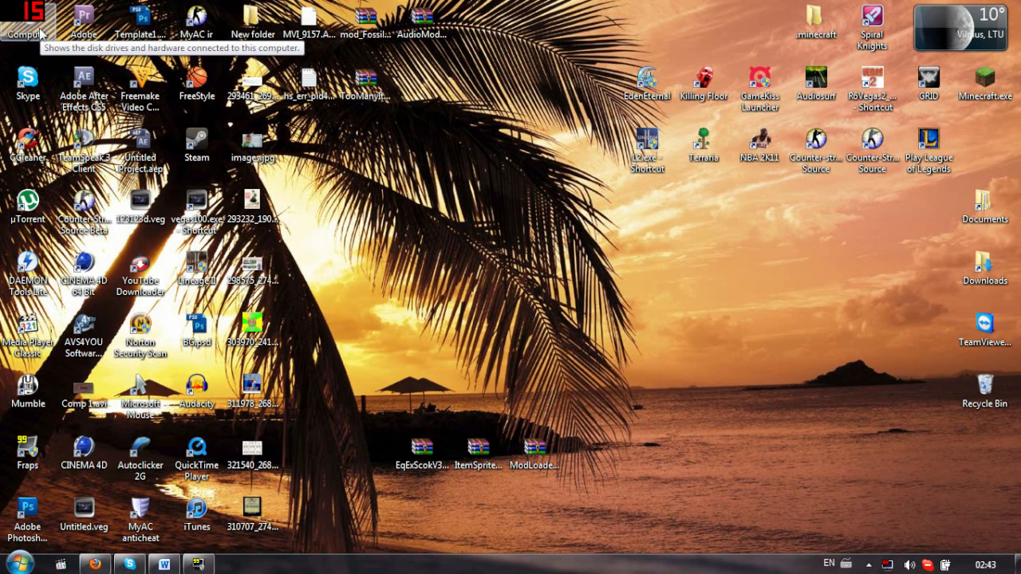
Browse from Computer through C: and AppData to Roaming and locate the .minecraft folder.
double_click(29, 16)
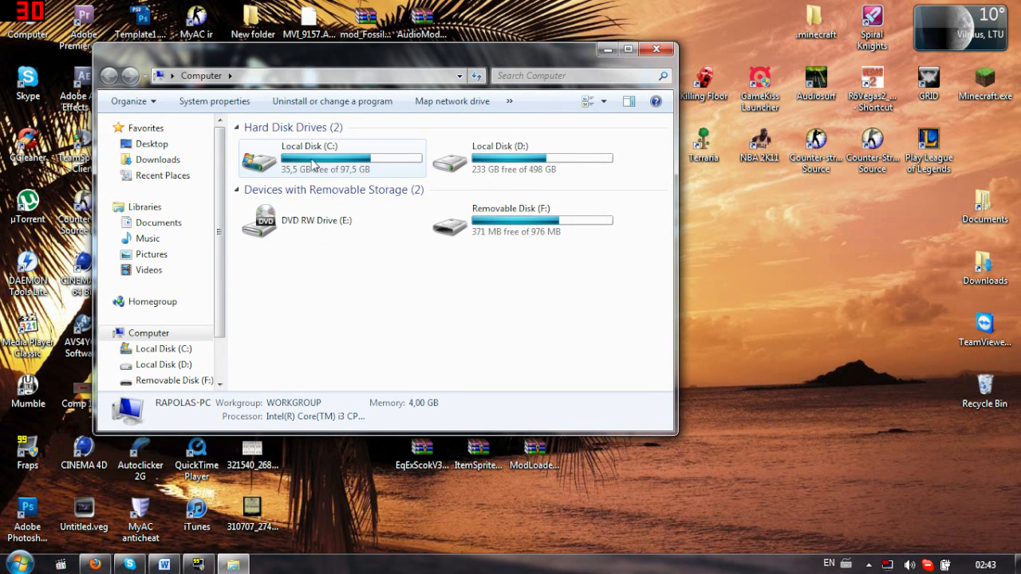
double_click(331, 158)
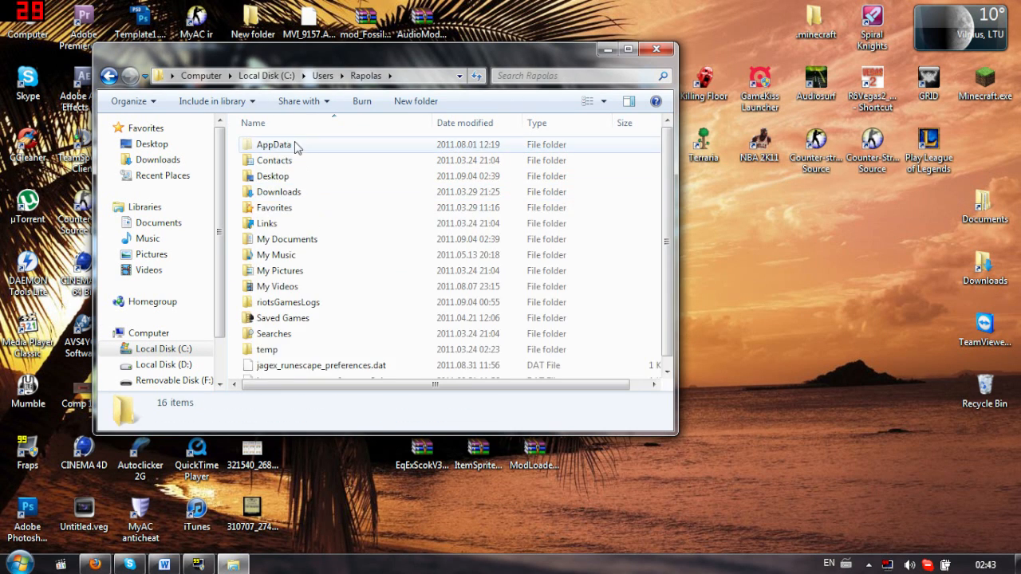
double_click(275, 143)
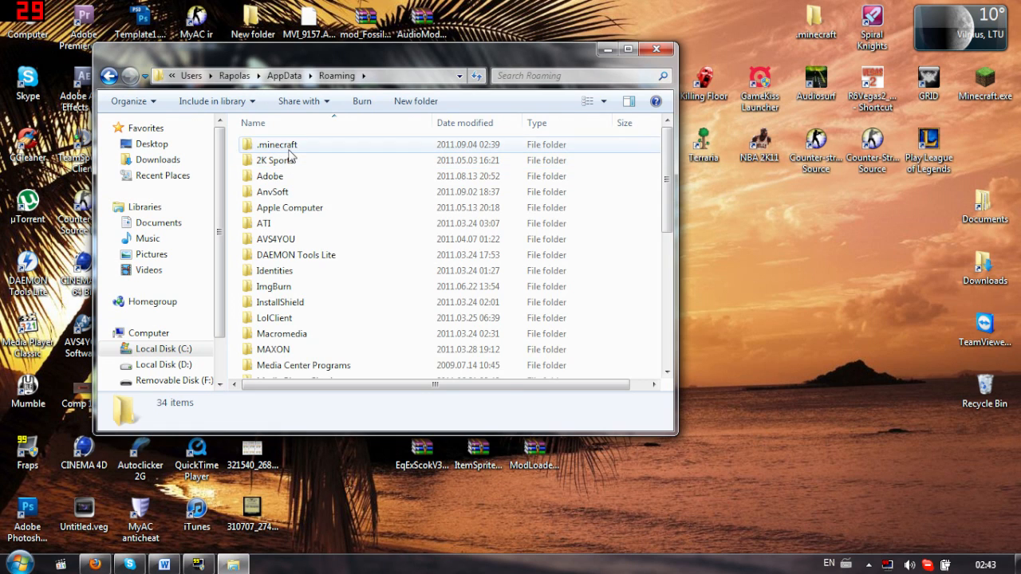
double_click(278, 144)
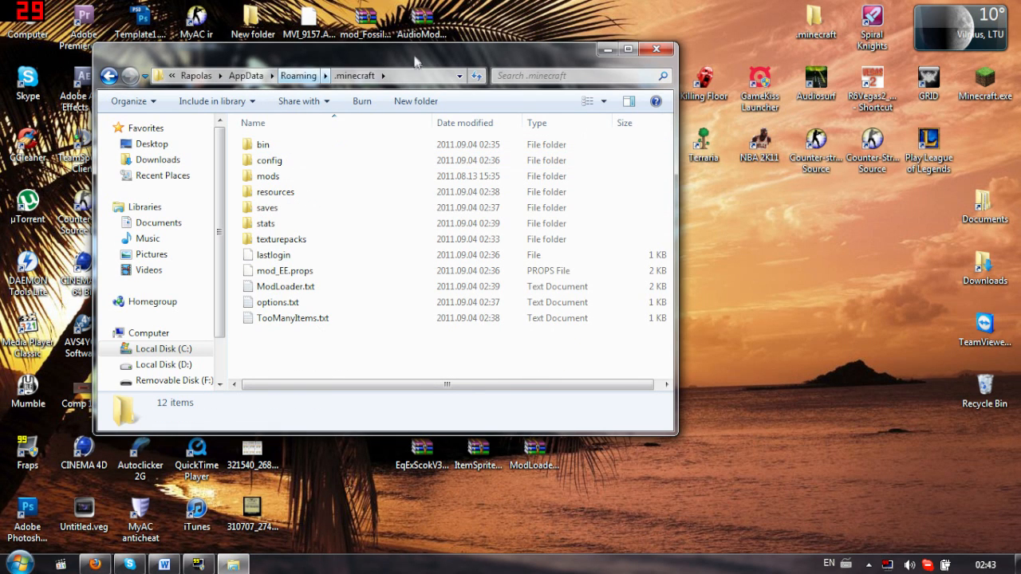
left_click(298, 75)
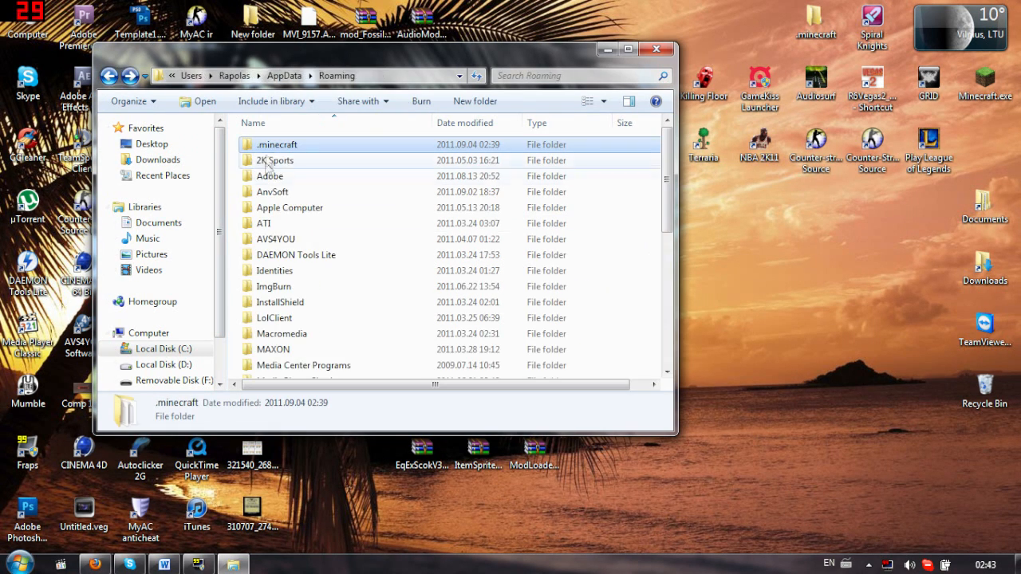
double_click(277, 143)
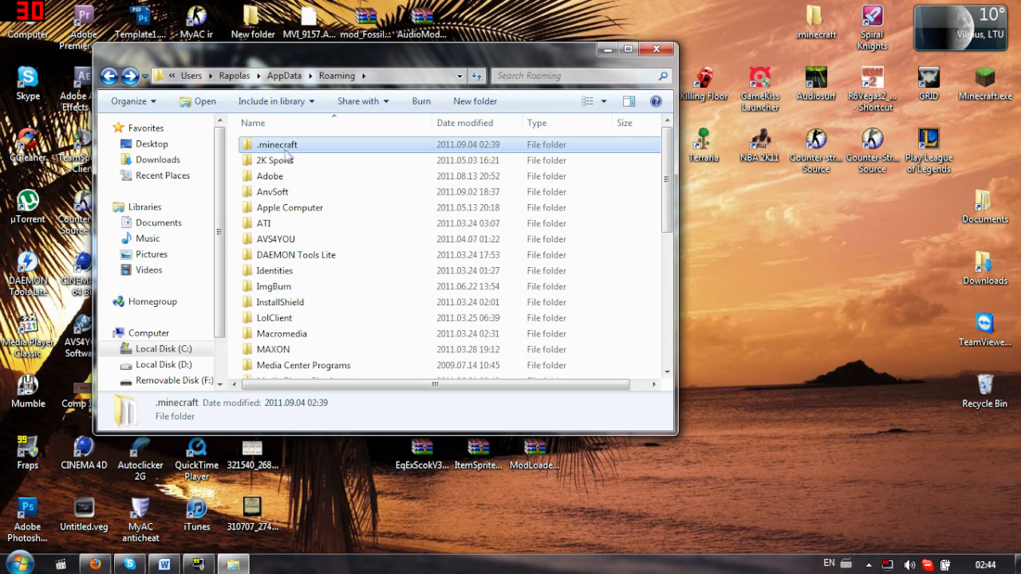
mouse_move(710, 56)
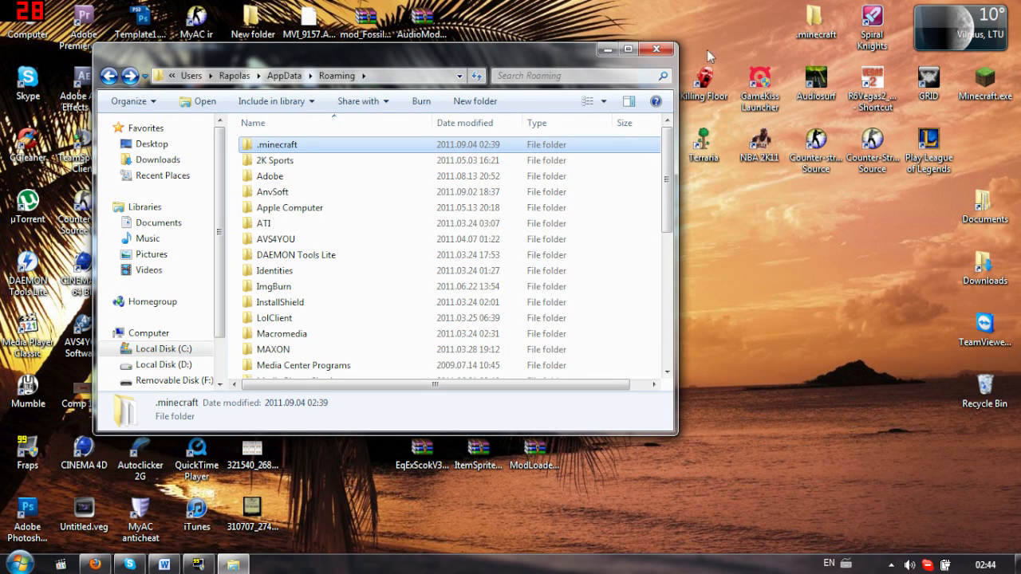
mouse_move(333, 141)
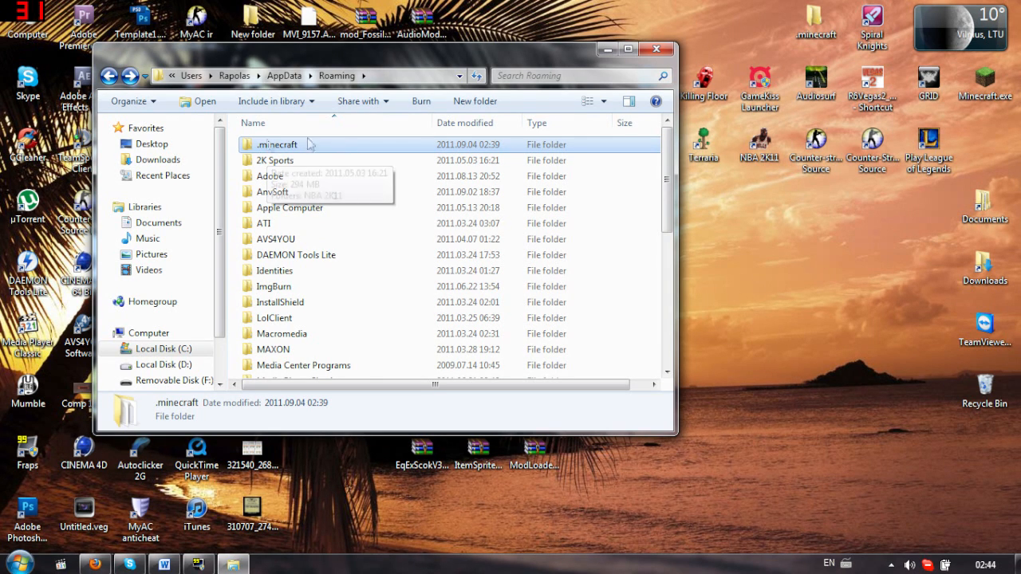
mouse_move(293, 150)
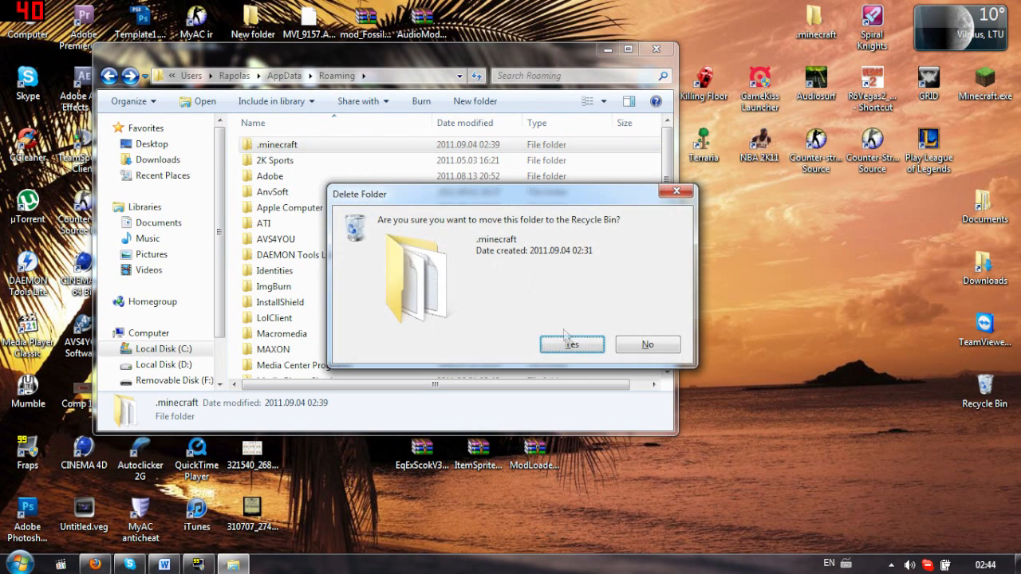
Confirm recycling .minecraft, then log into the Minecraft Launcher with username 'mrr'.
left_click(571, 344)
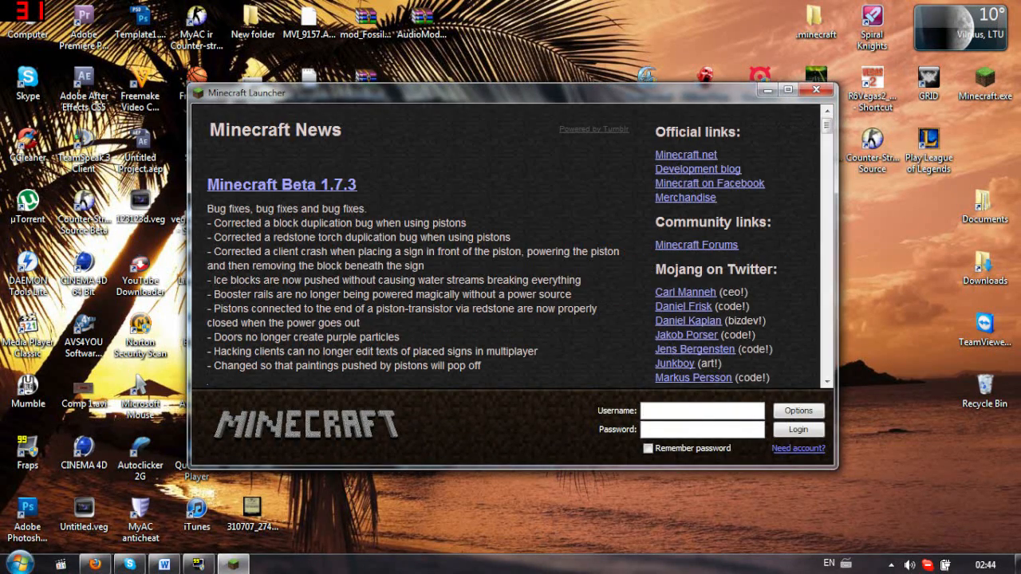
type("mrrapolas")
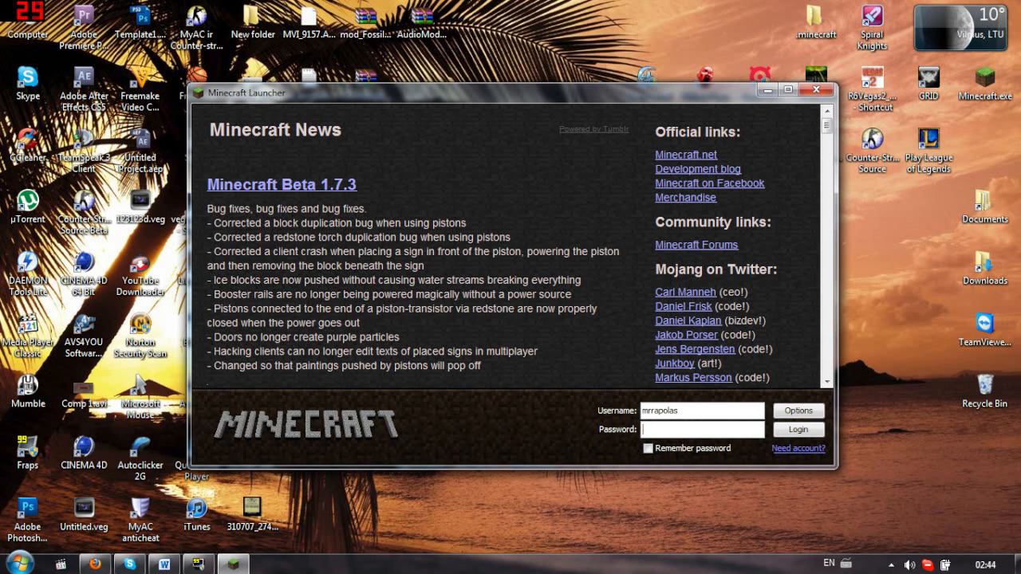
left_click(798, 430)
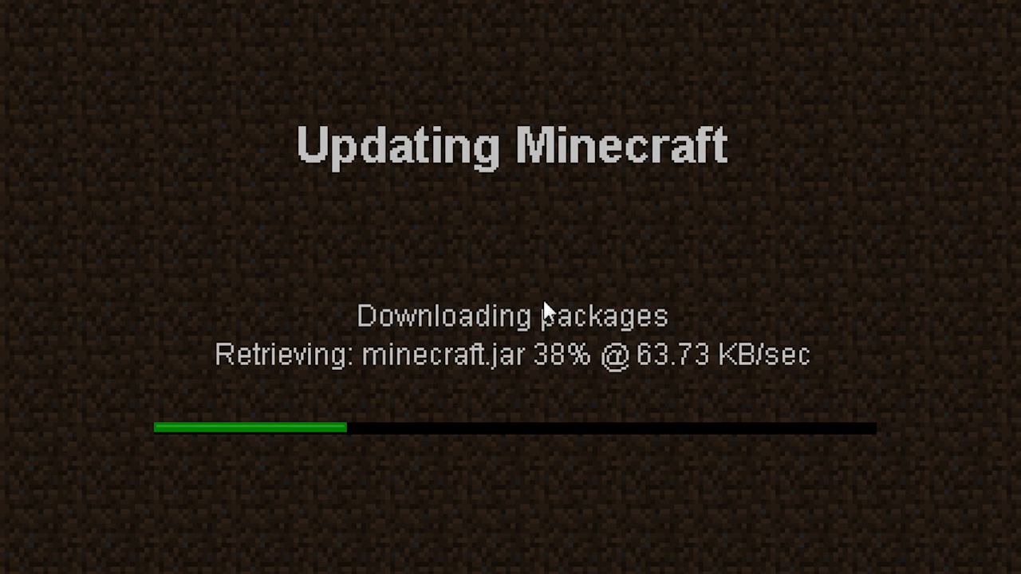
mouse_move(949, 25)
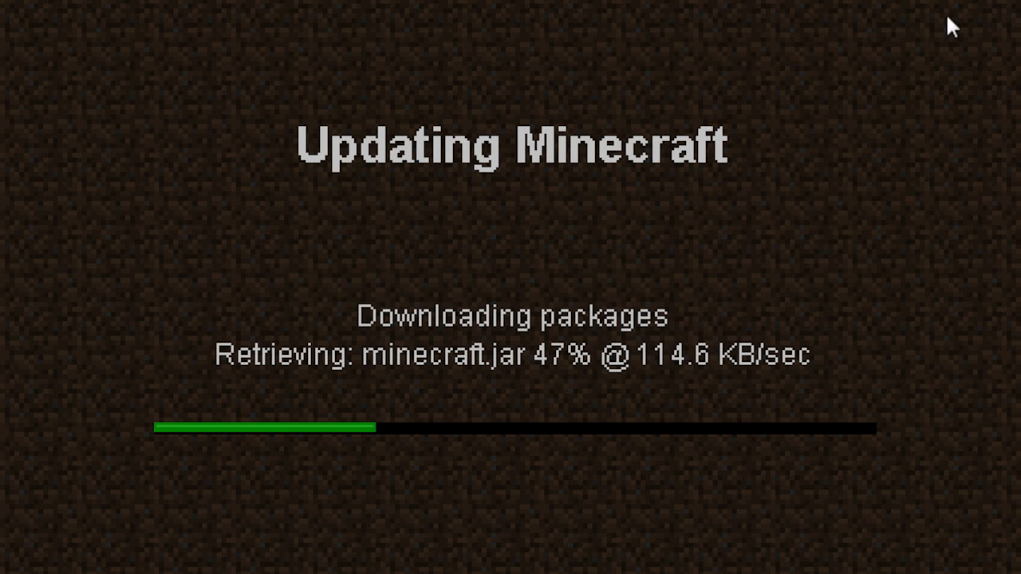
mouse_move(731, 125)
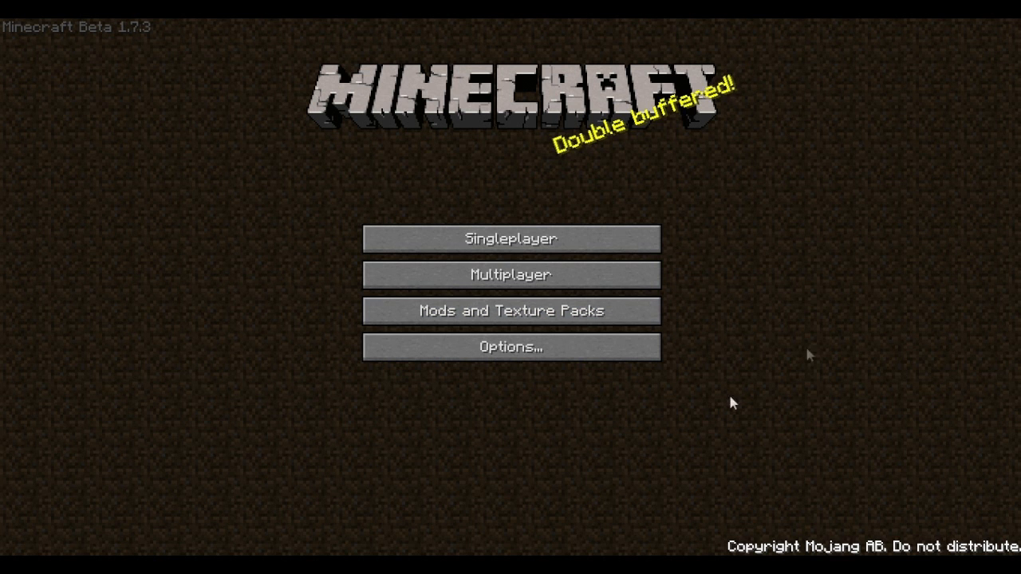
mouse_move(596, 105)
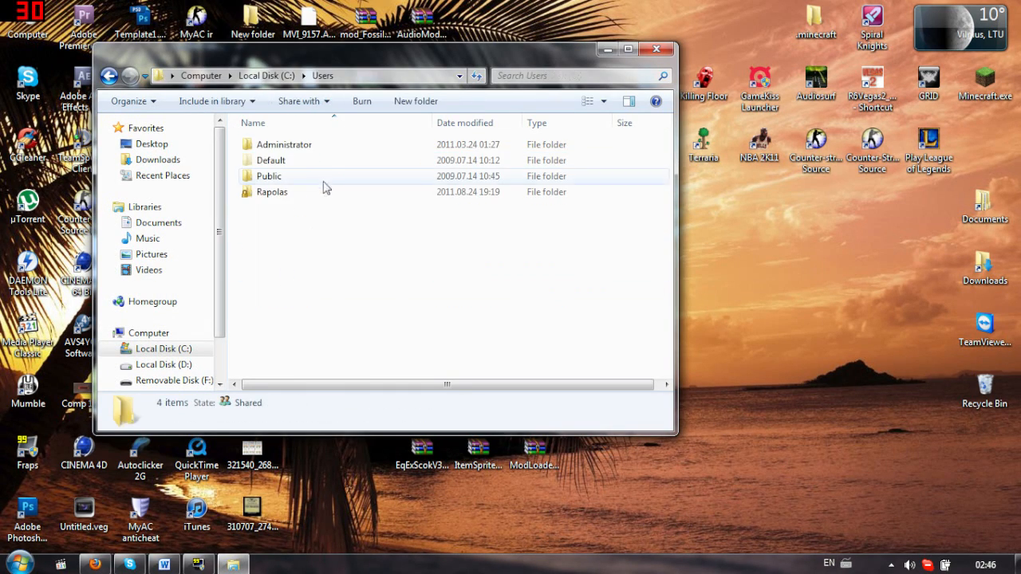
Browse into the user folder toward .minecraft\bin to reach minecraft.jar.
double_click(272, 191)
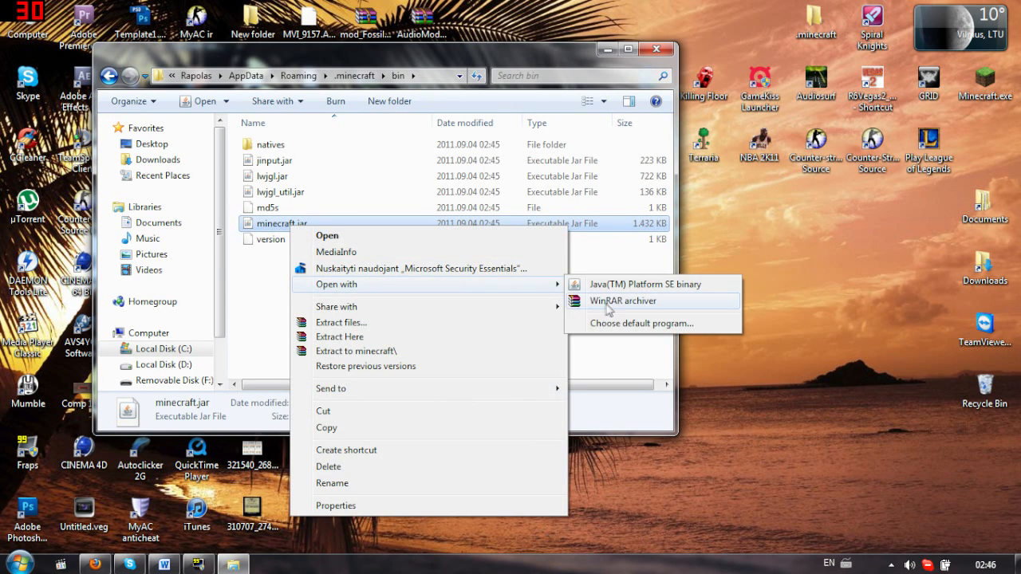
Load minecraft.jar in WinRAR archiver and delete its META-INF folder, confirming with Yes.
left_click(622, 300)
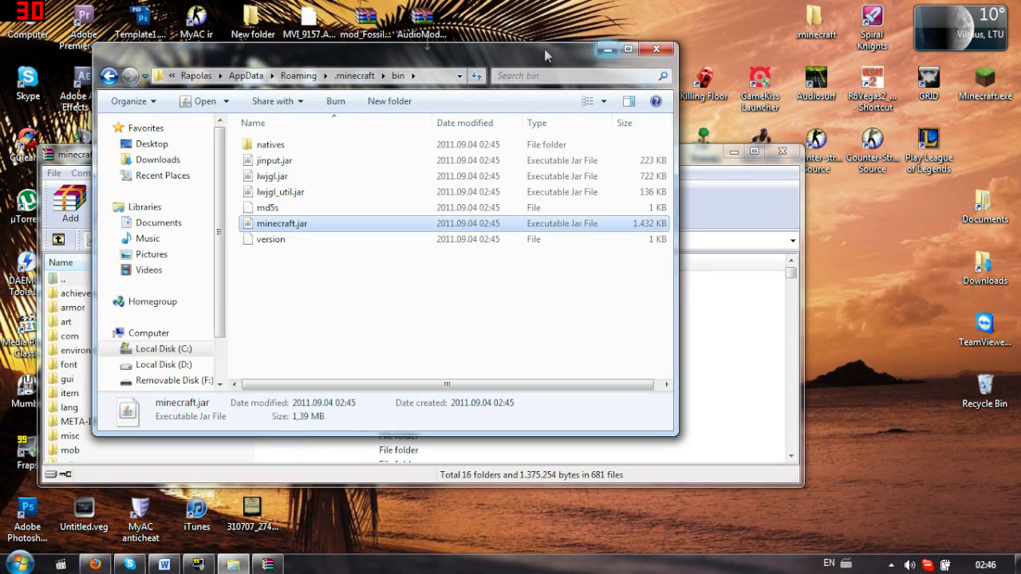
double_click(281, 224)
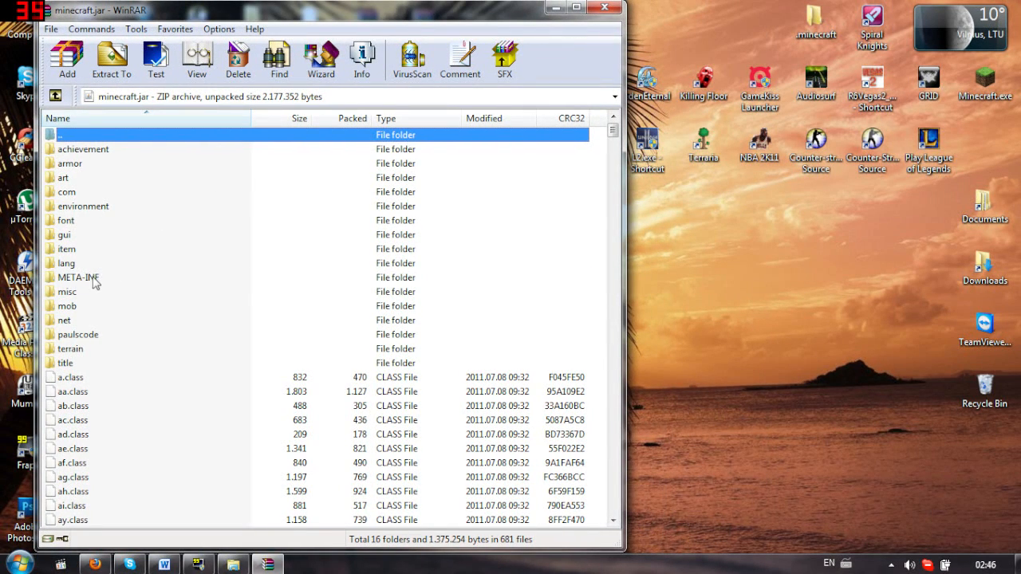
left_click(78, 278)
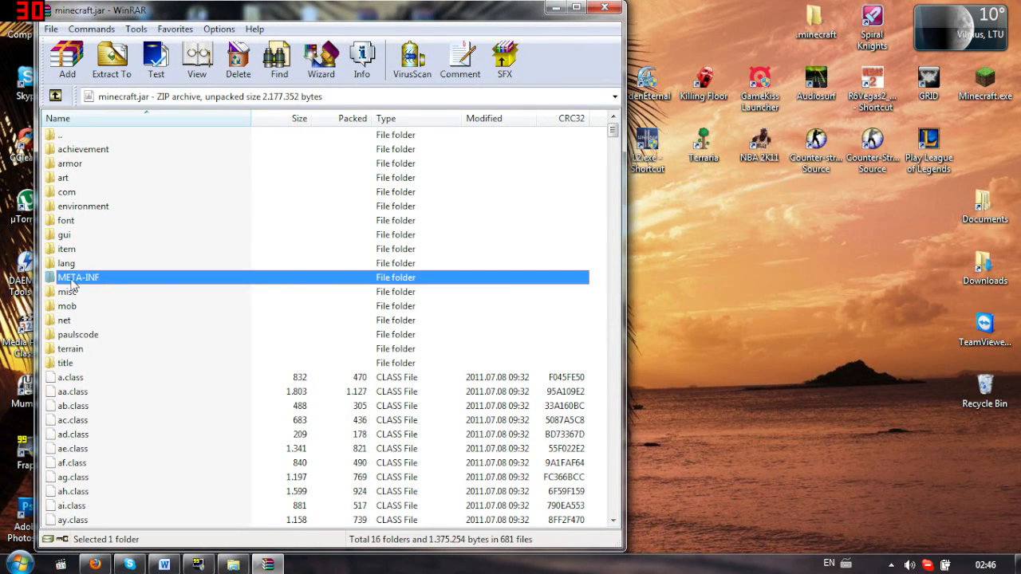
mouse_move(99, 284)
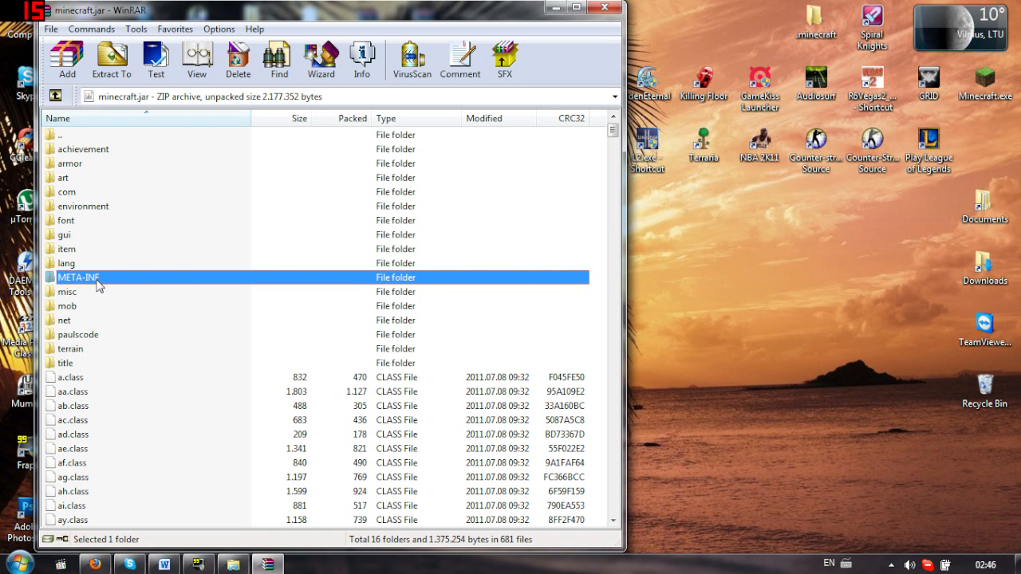
left_click(238, 59)
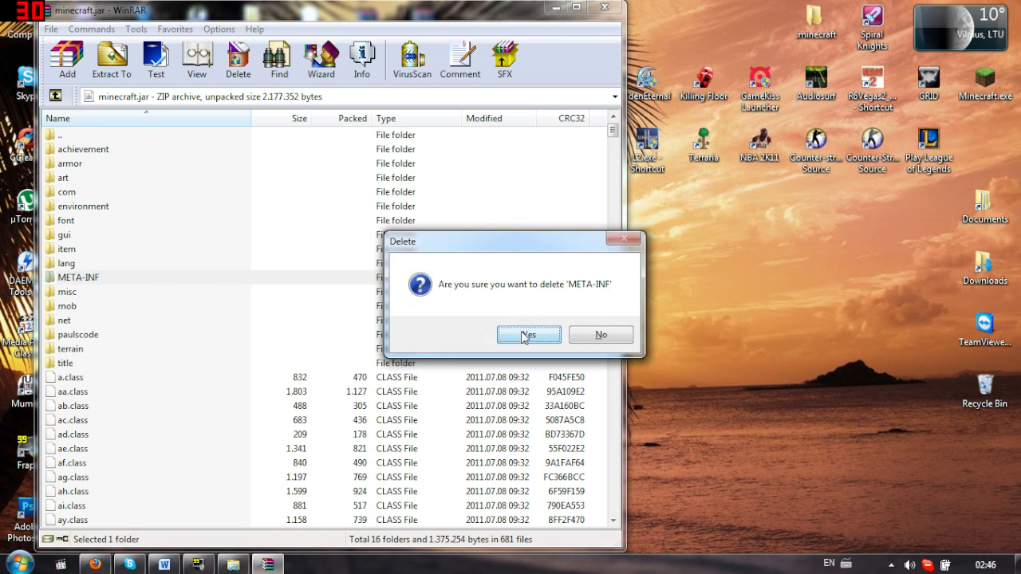
left_click(528, 335)
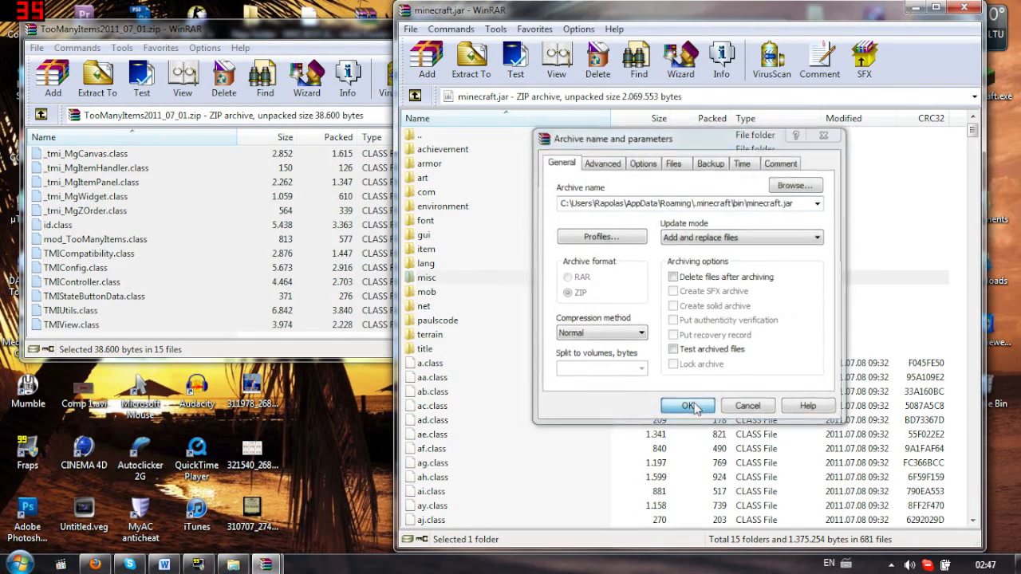
Confirm adding the TooManyItems files to minecraft.jar and pick the ItemSprite zip next.
left_click(688, 406)
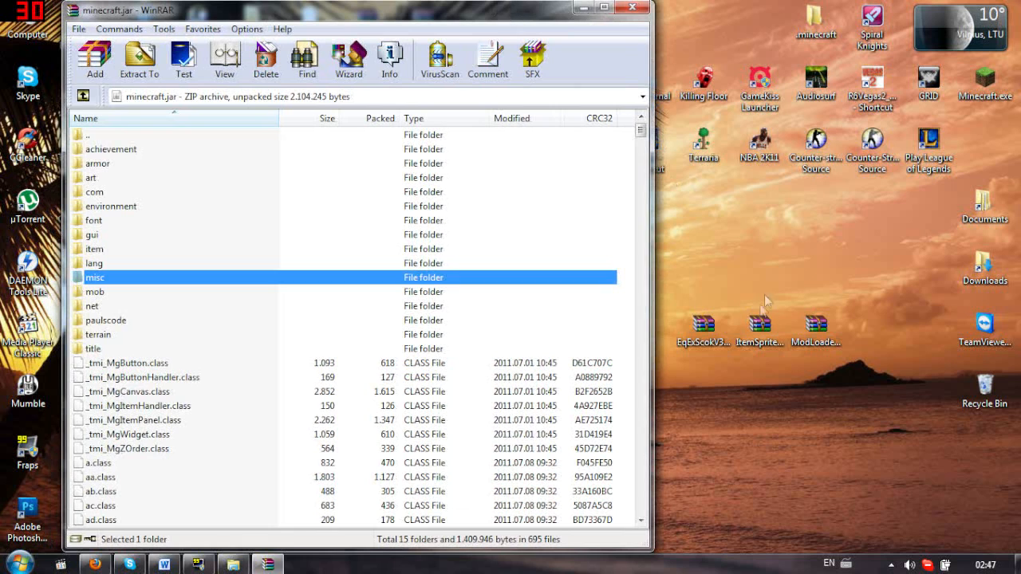
mouse_move(712, 377)
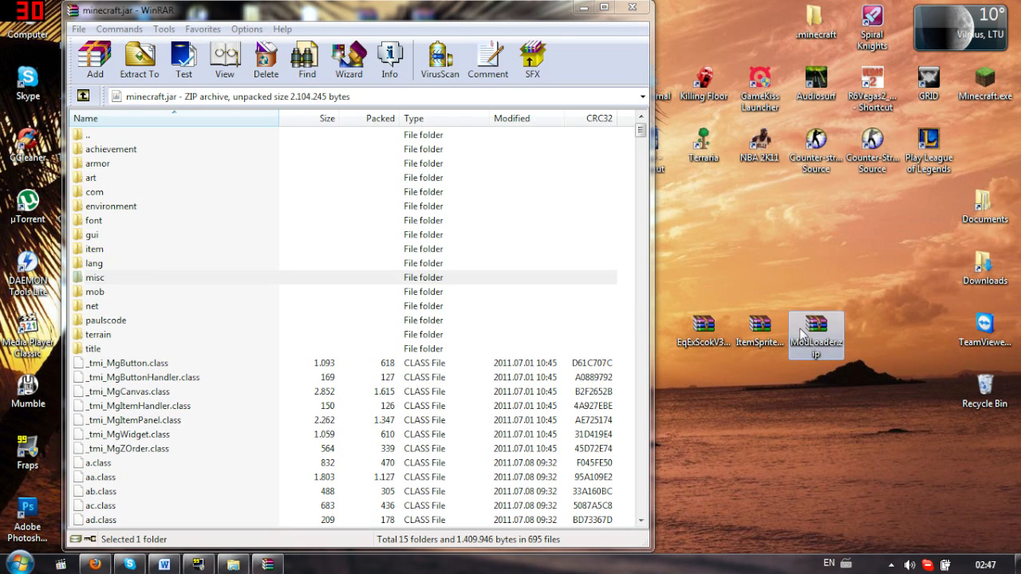
left_click(760, 327)
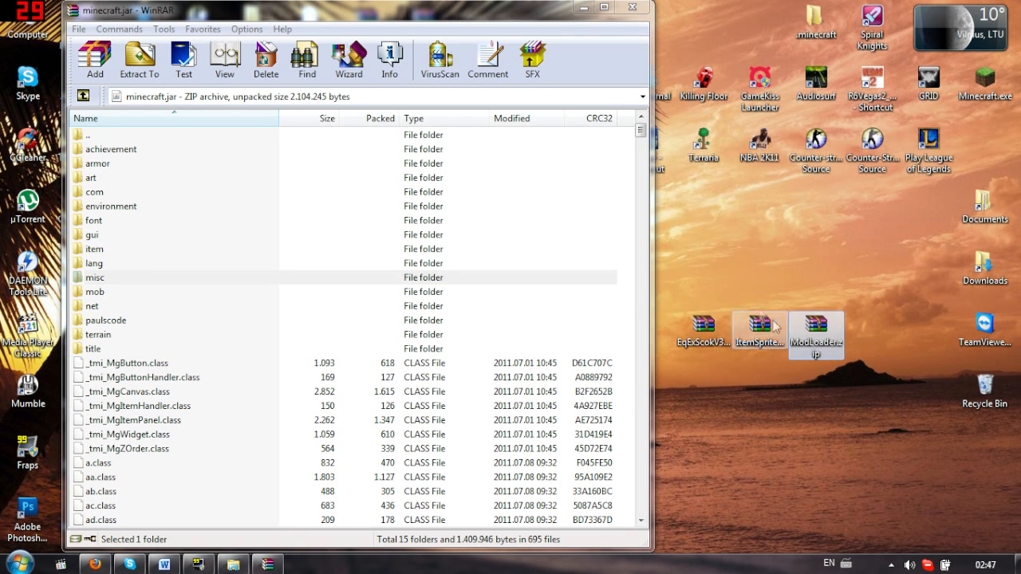
mouse_move(758, 328)
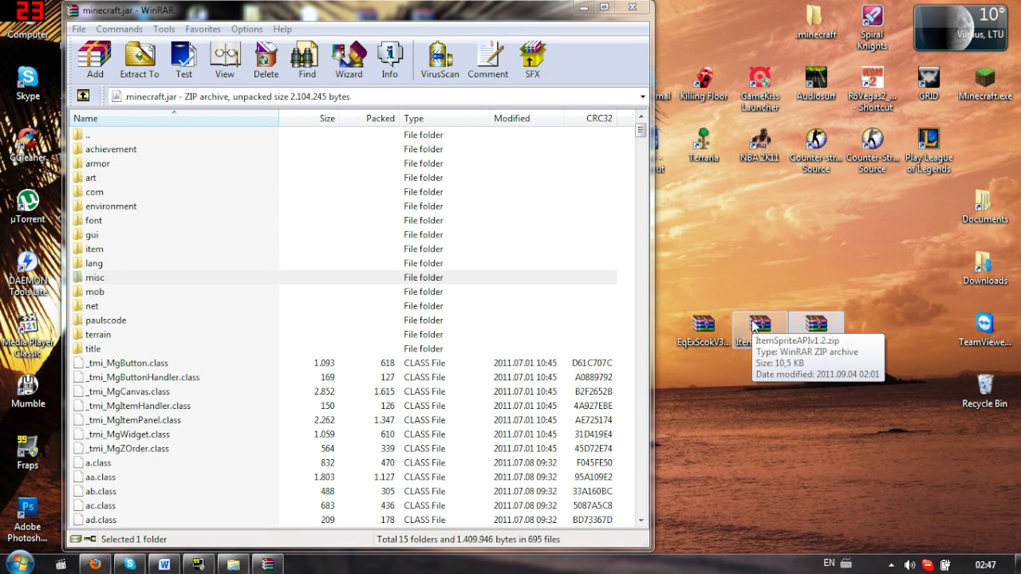
mouse_move(806, 285)
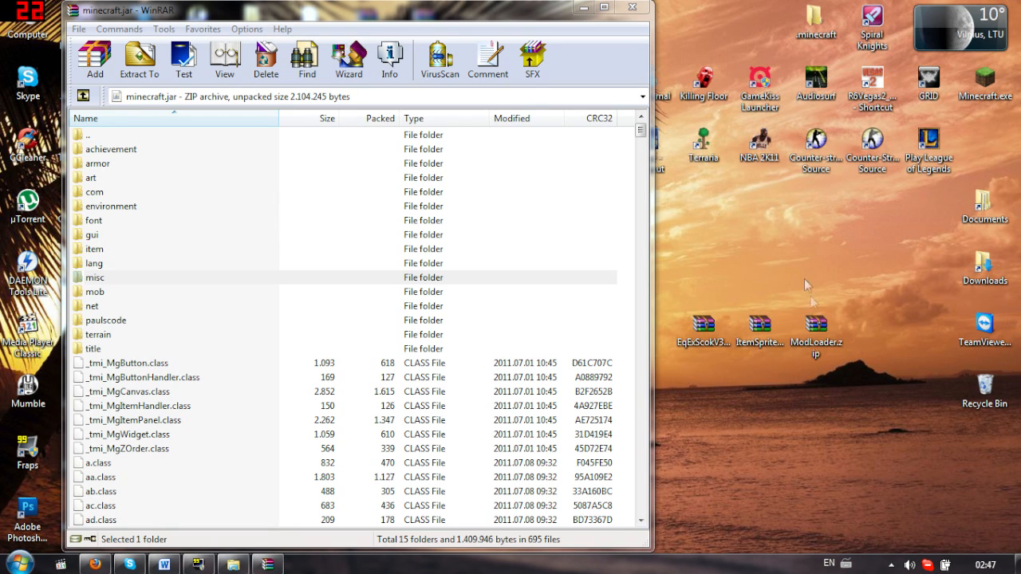
mouse_move(817, 327)
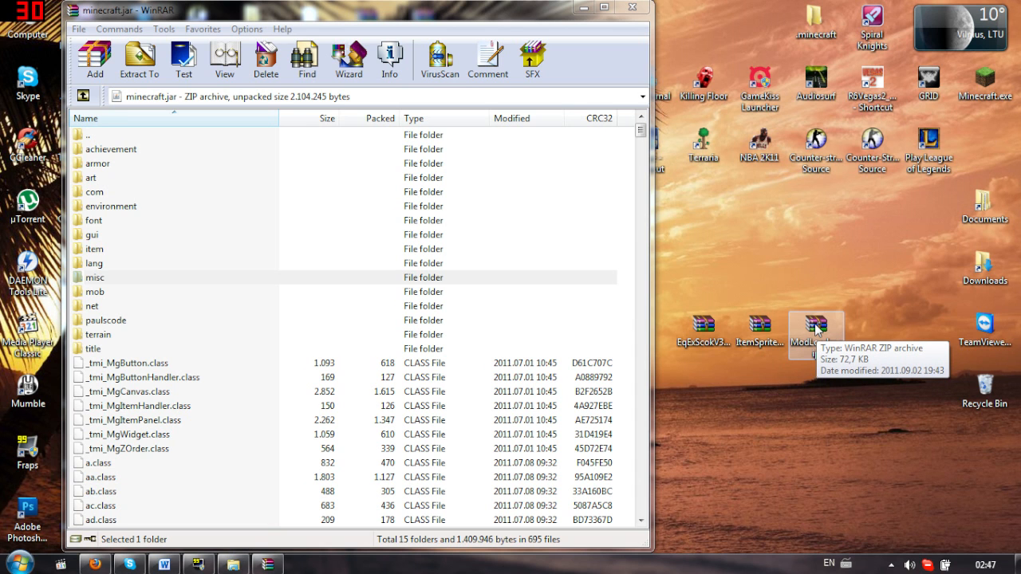
Add every class file from ModLoader.zip into minecraft.jar, confirming the archive parameters.
double_click(815, 327)
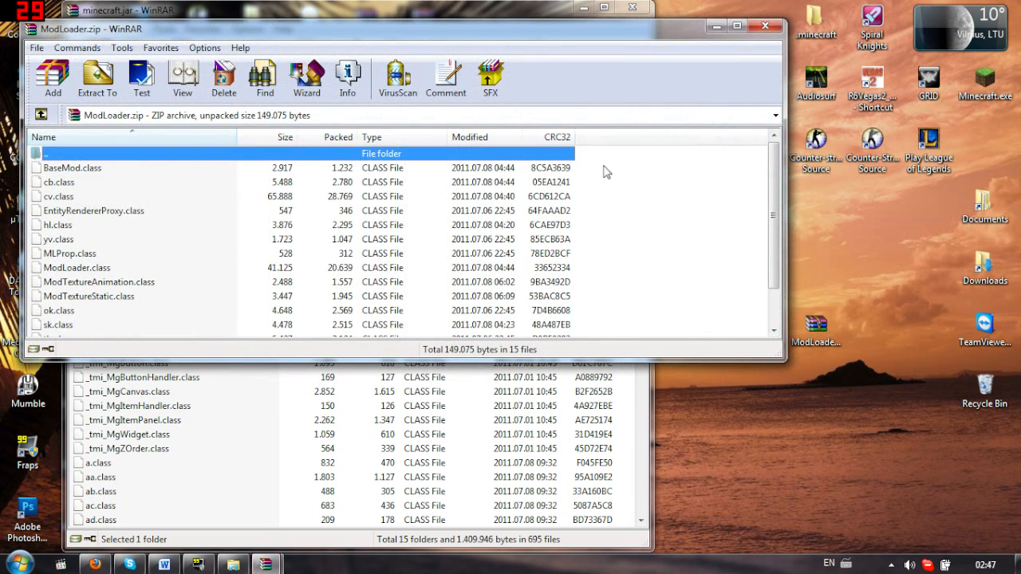
key("ctrl+a")
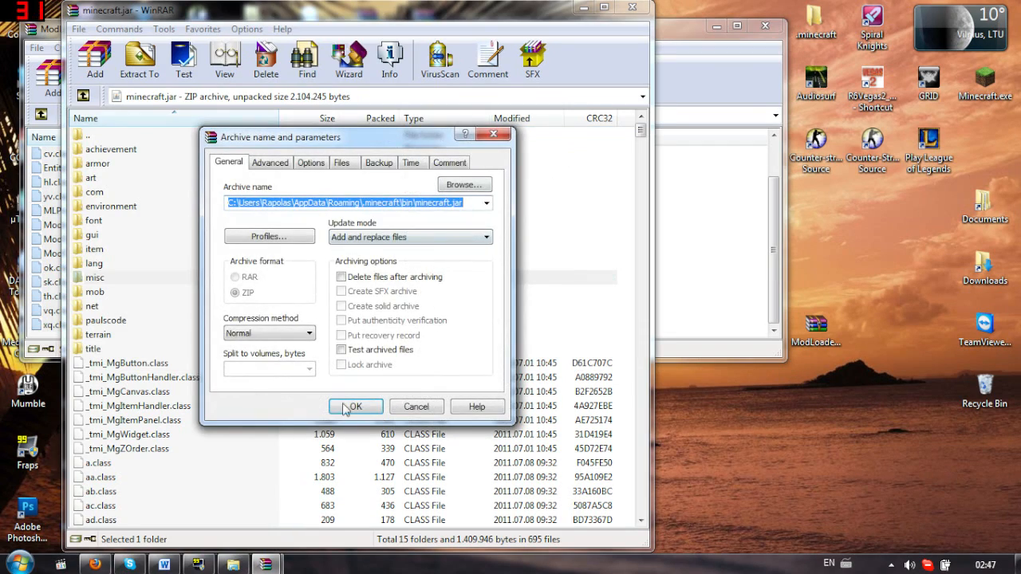
left_click(354, 407)
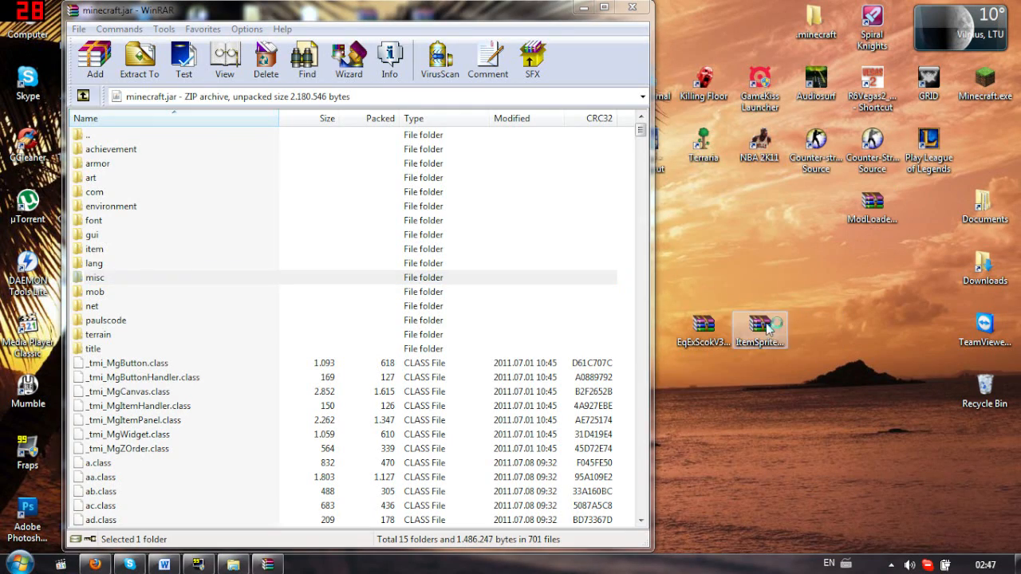
Add all four ItemSpriteAPIv1.2 class files into minecraft.jar.
double_click(760, 327)
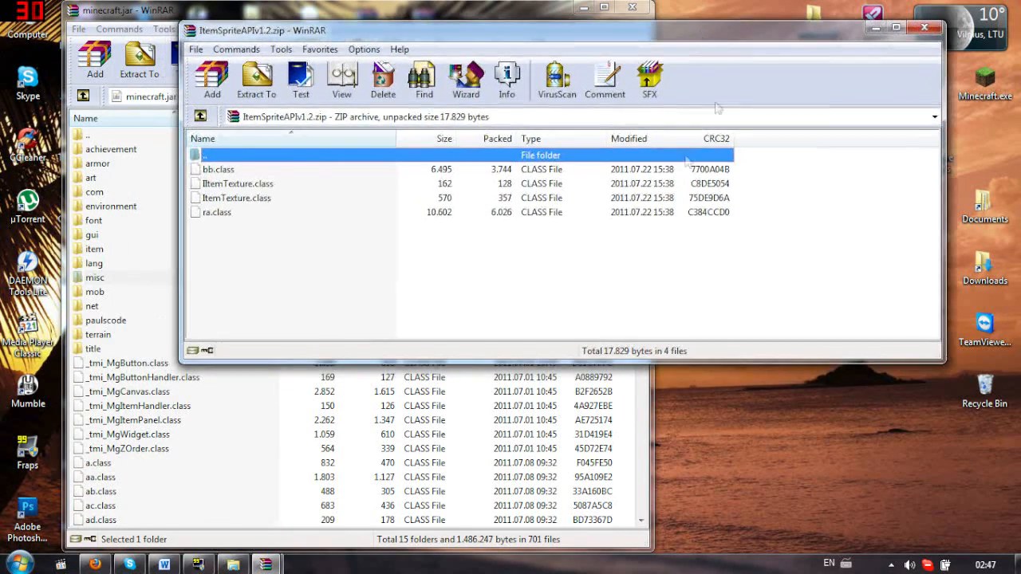
key("ctrl+a")
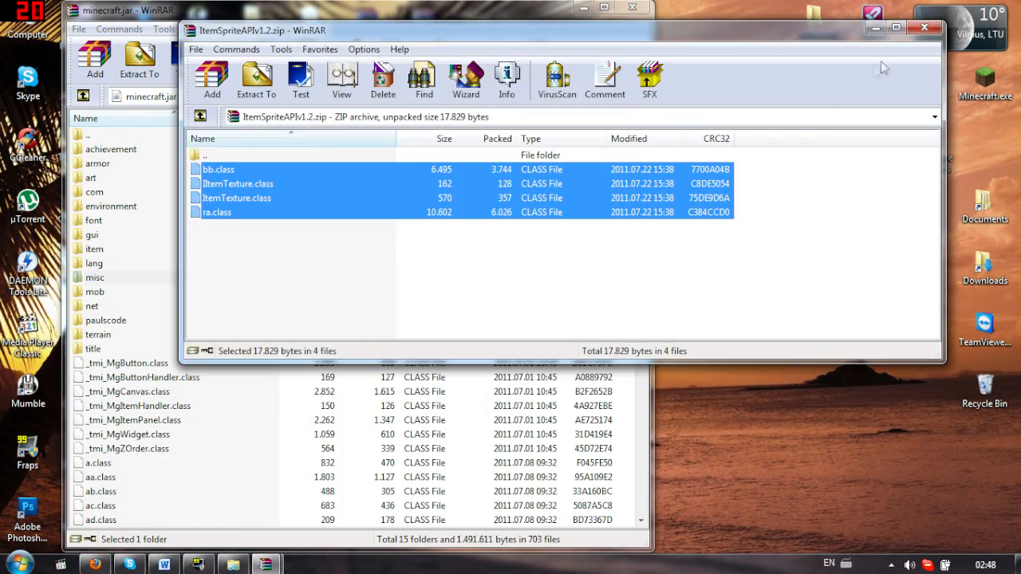
left_click(926, 26)
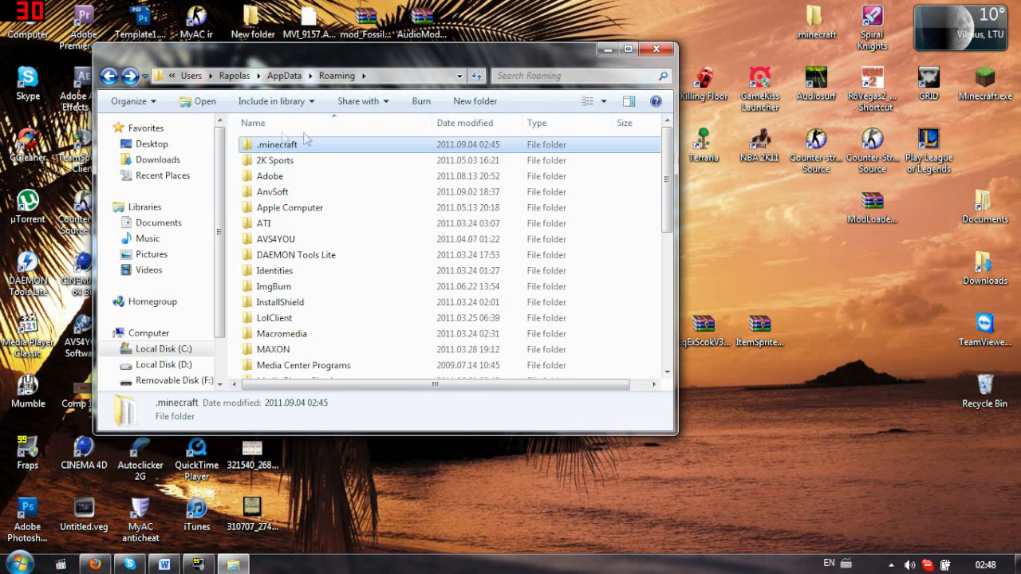
mouse_move(785, 313)
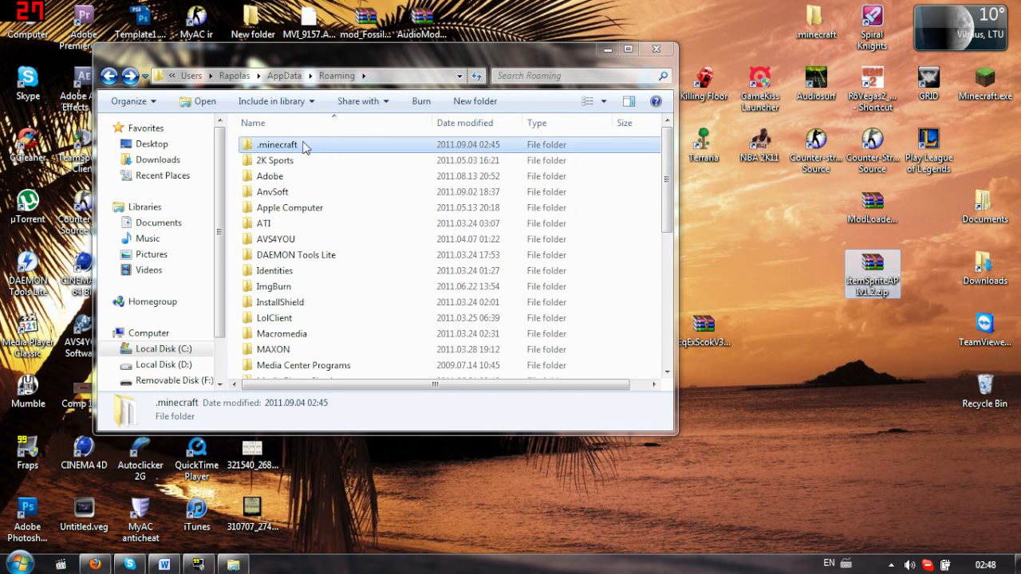
Show .minecraft's contents in Explorer and load EqExScokV3.53.zip in WinRAR.
double_click(277, 144)
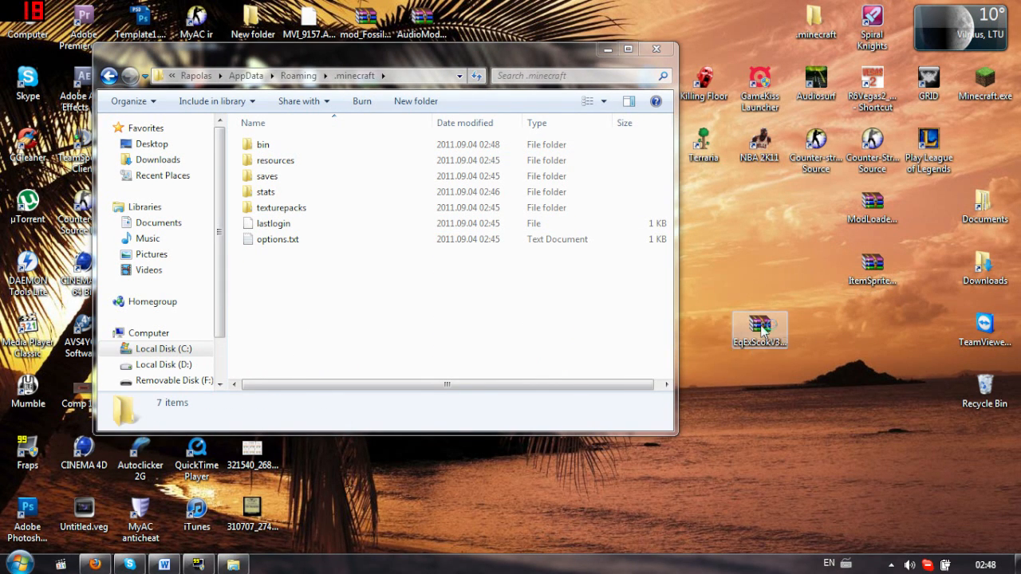
double_click(759, 322)
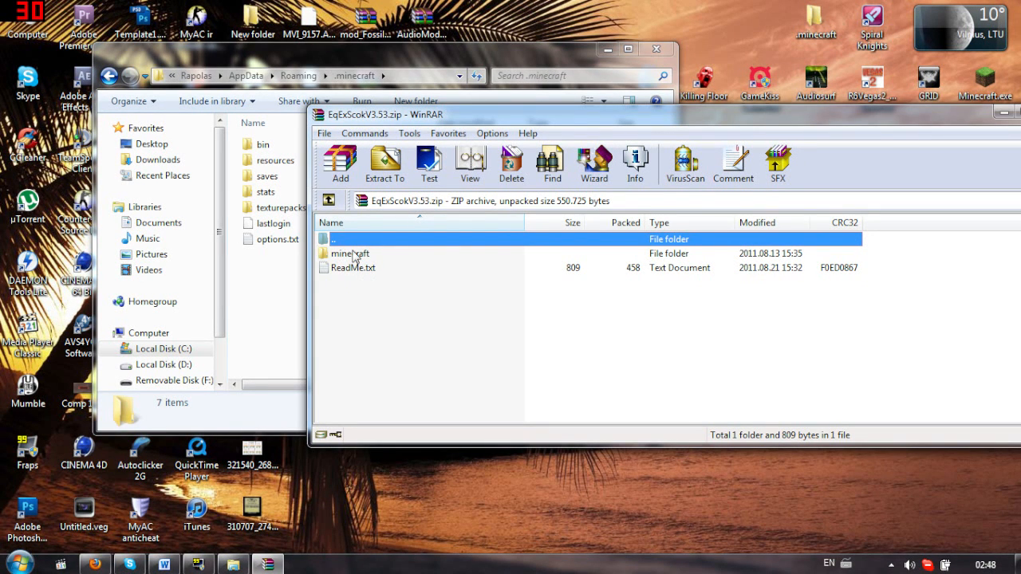
Extract the EE mod's mods and resources folders into .minecraft, merging with the existing resources.
double_click(351, 252)
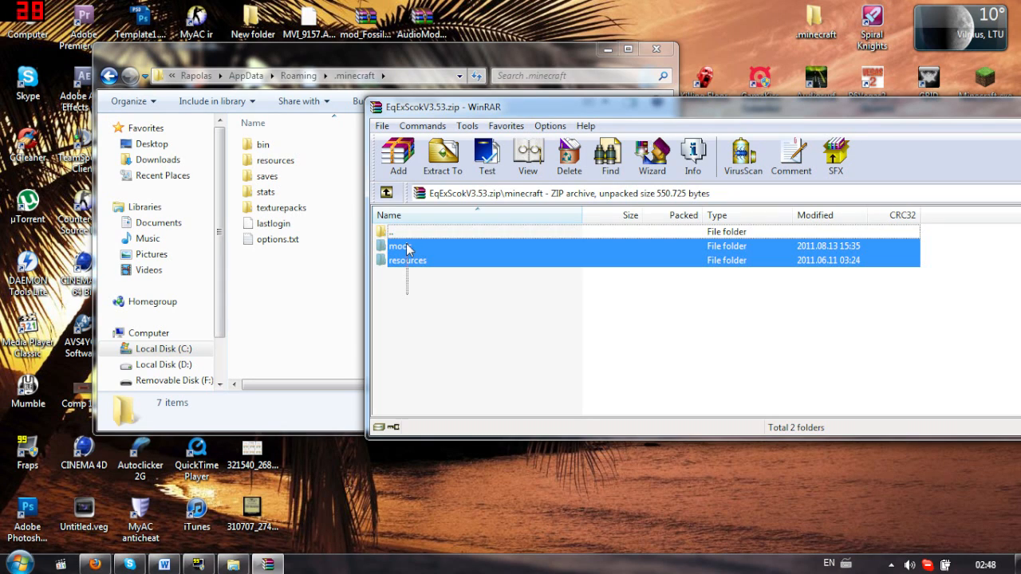
left_click(423, 255)
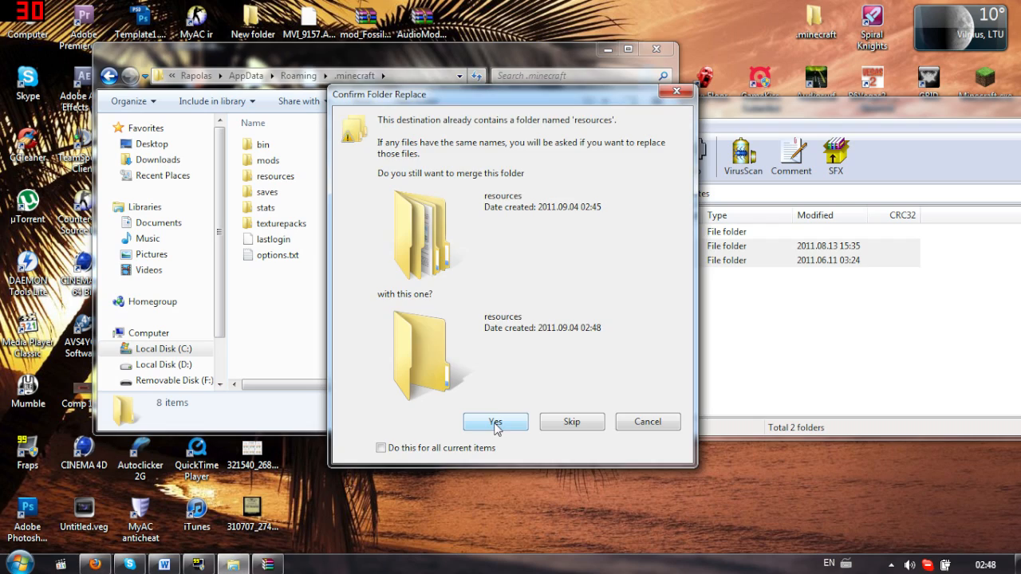
left_click(495, 421)
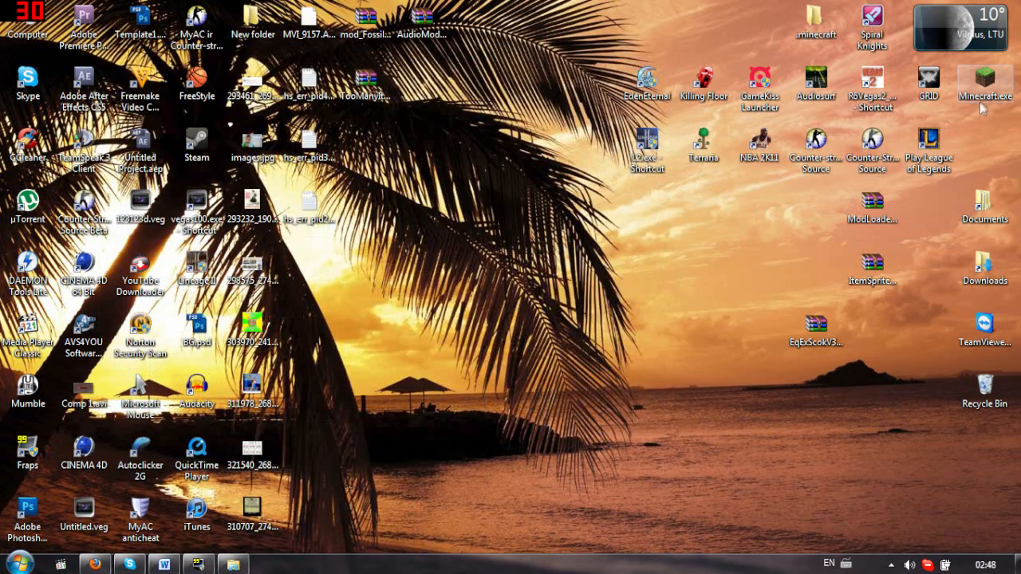
Launch Minecraft from the desktop shortcut and log in to reach the modded title screen.
left_click(984, 83)
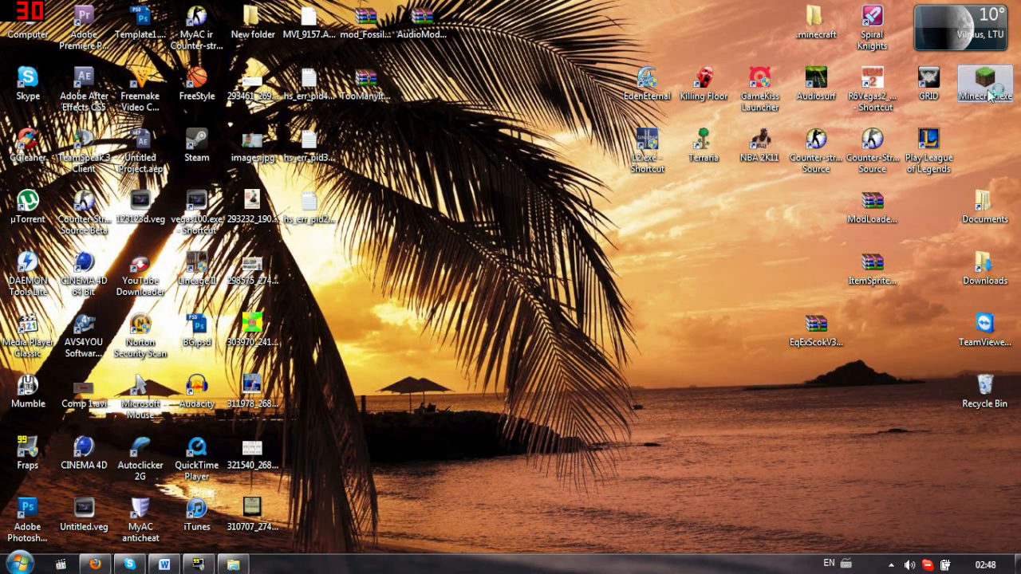
double_click(986, 83)
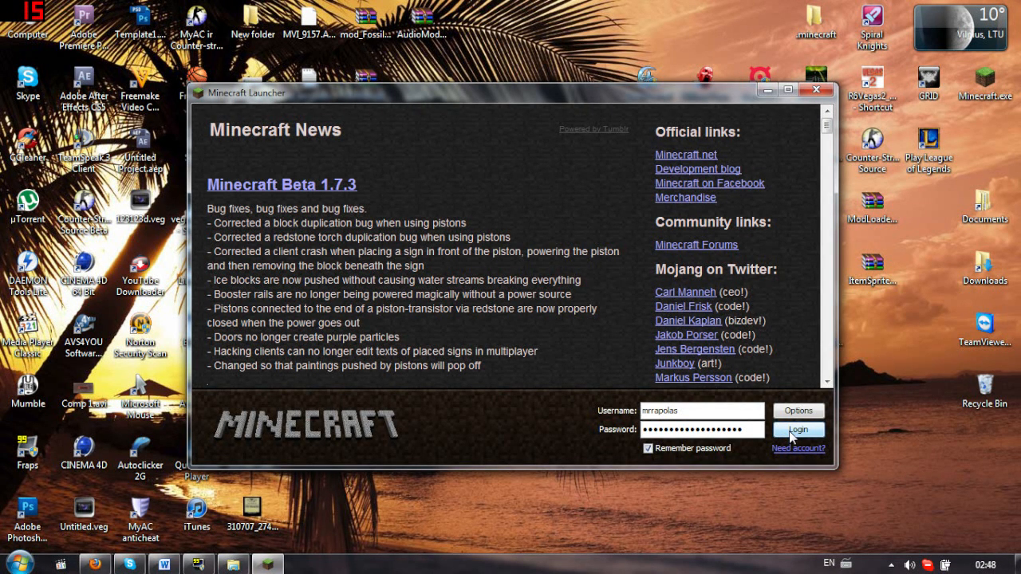
left_click(798, 430)
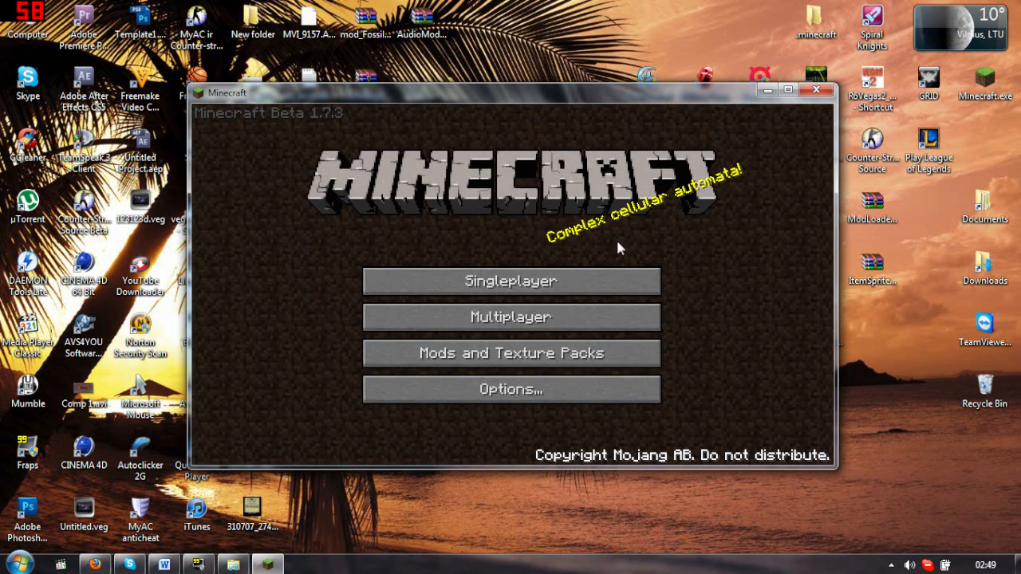
Create a new single-player world with seed "fgh" and start generating it.
left_click(511, 281)
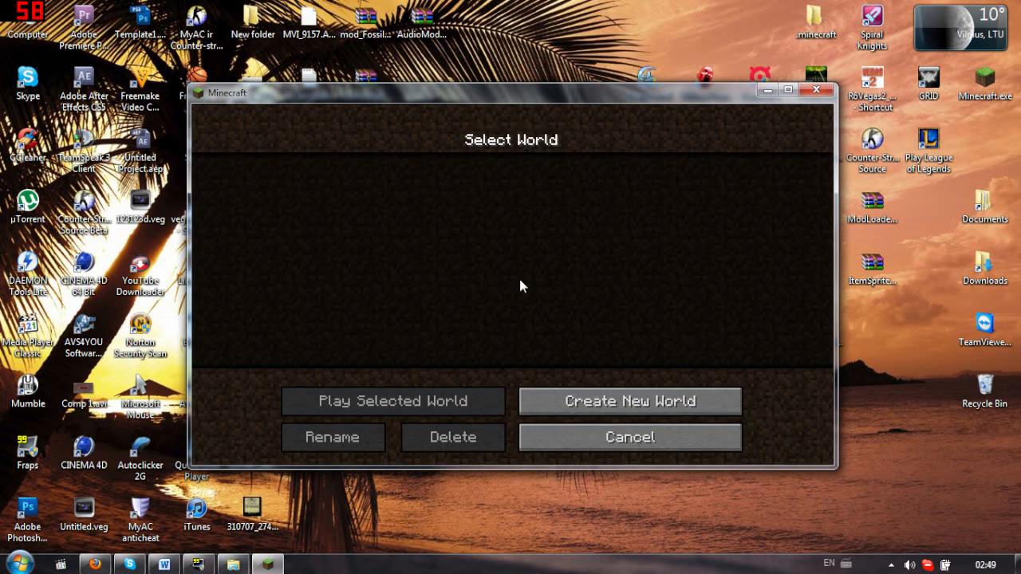
left_click(628, 401)
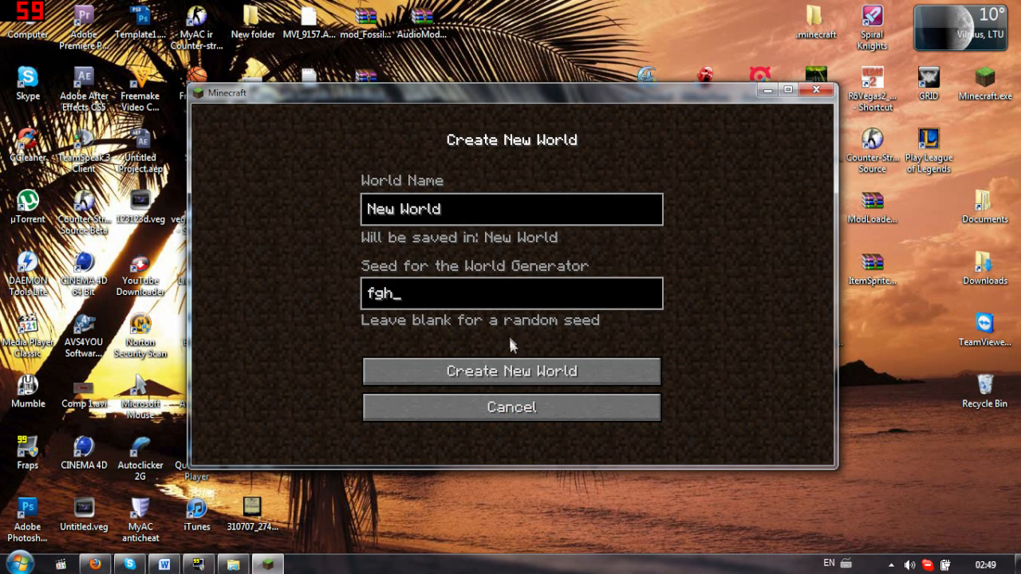
left_click(510, 370)
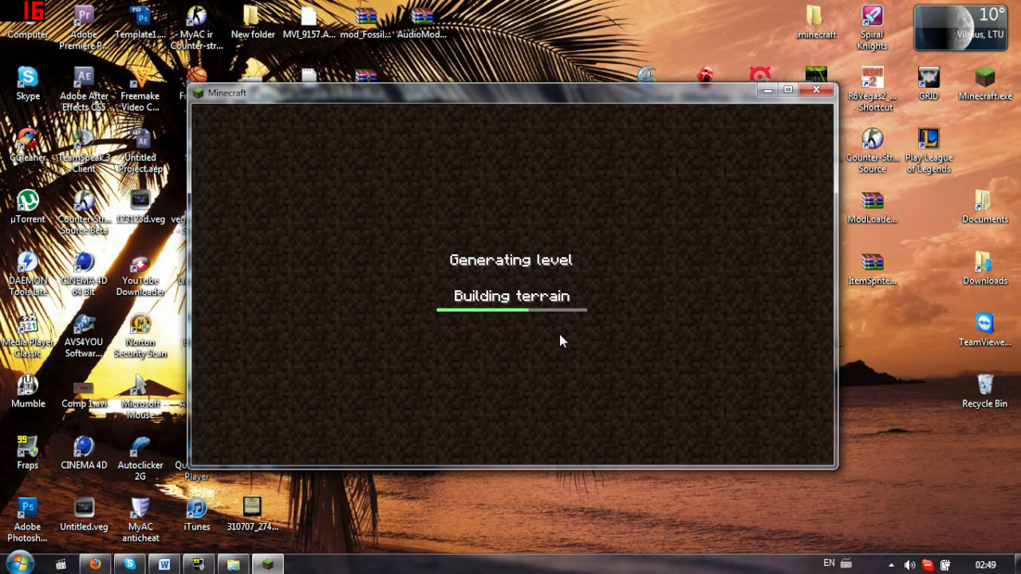
mouse_move(535, 322)
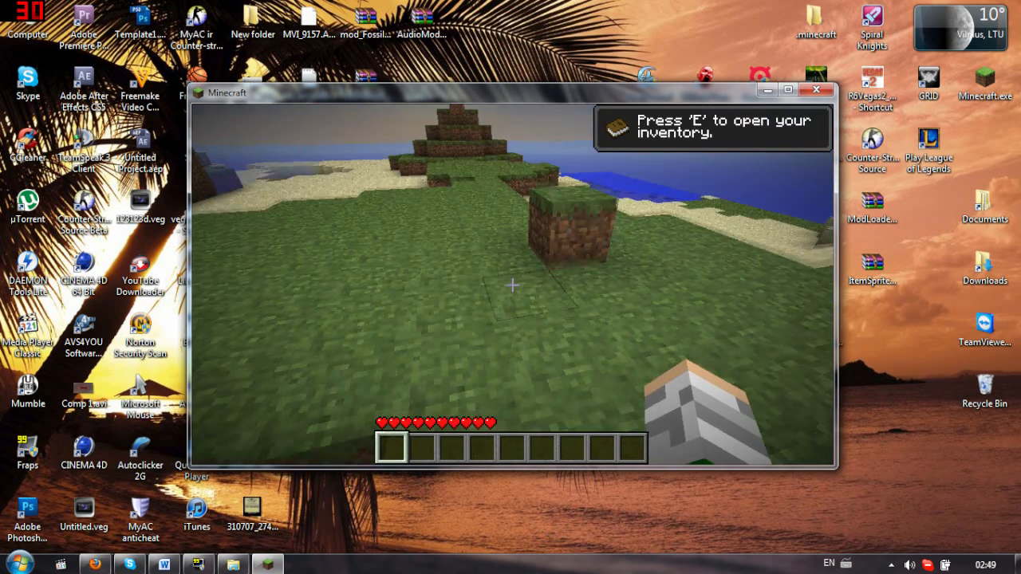
Check the TooManyItems panel in the inventory and take an EE item from it.
key("e")
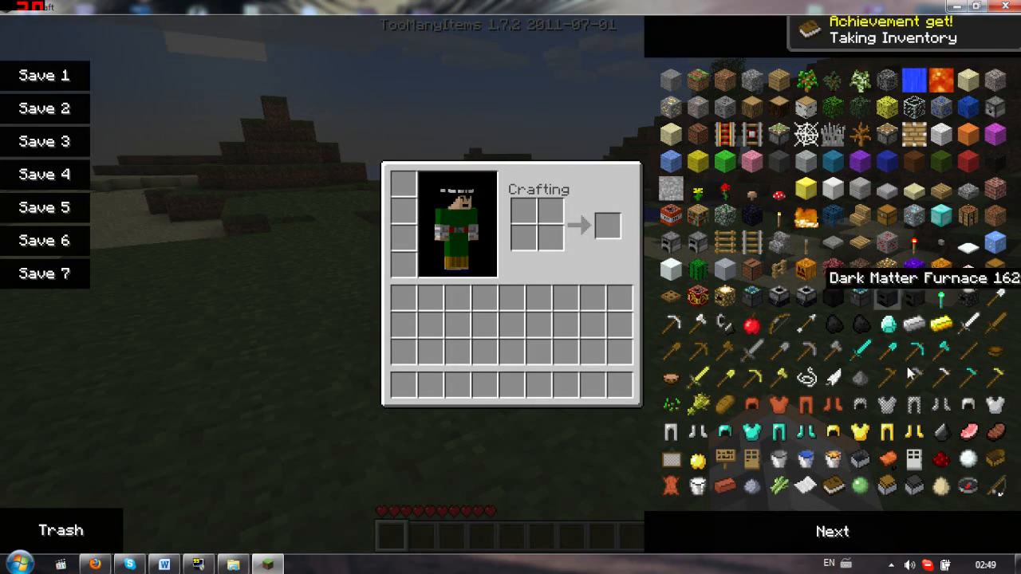
left_click(833, 532)
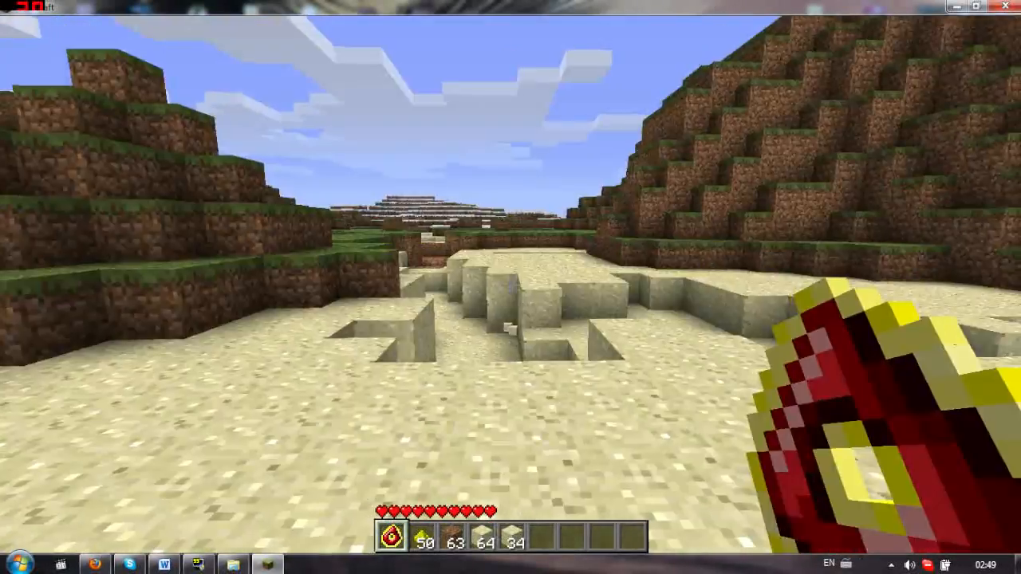
mouse_move(511, 287)
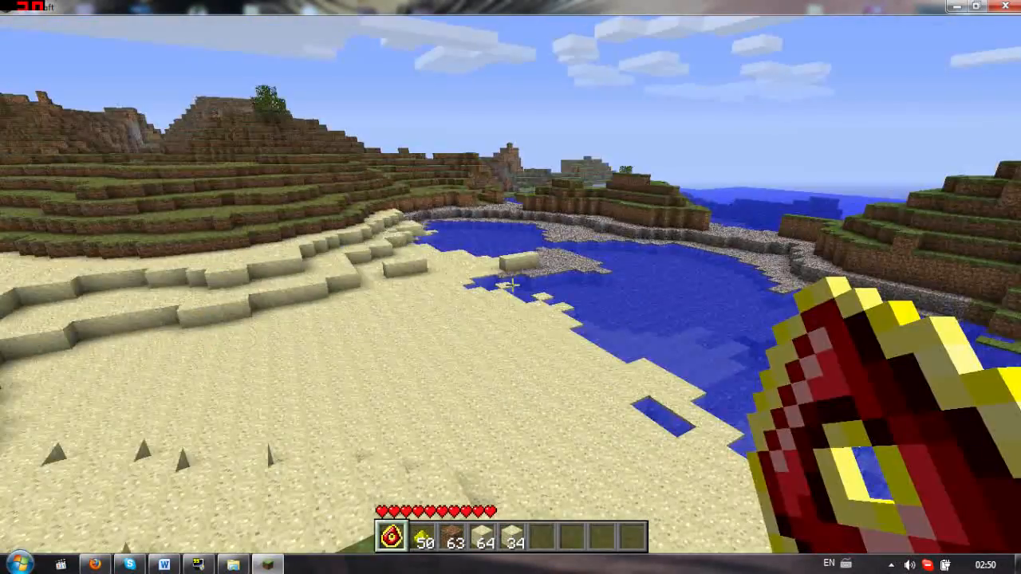
mouse_move(511, 287)
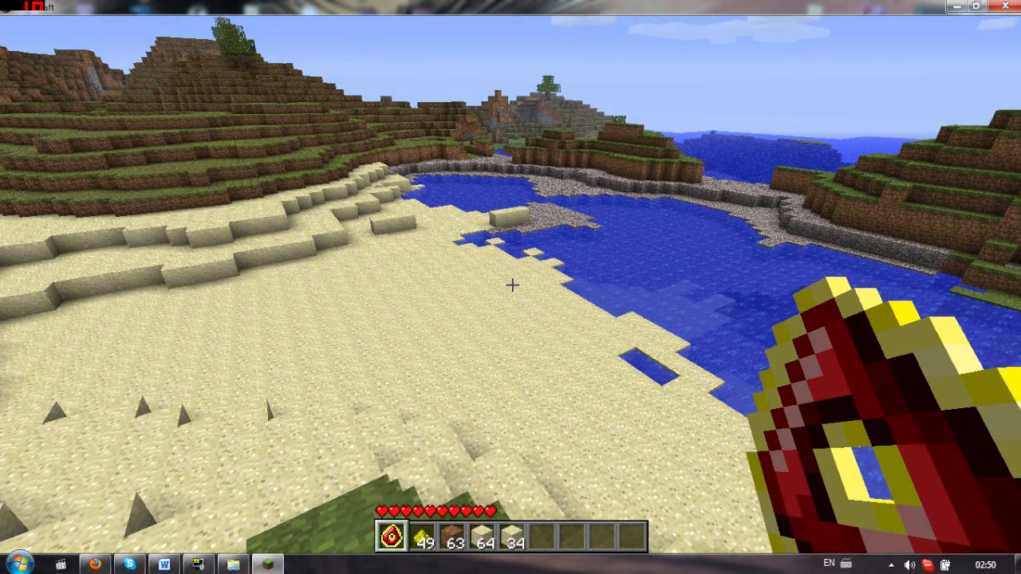
Leave the world after using the EE ring so it saves.
key("Escape")
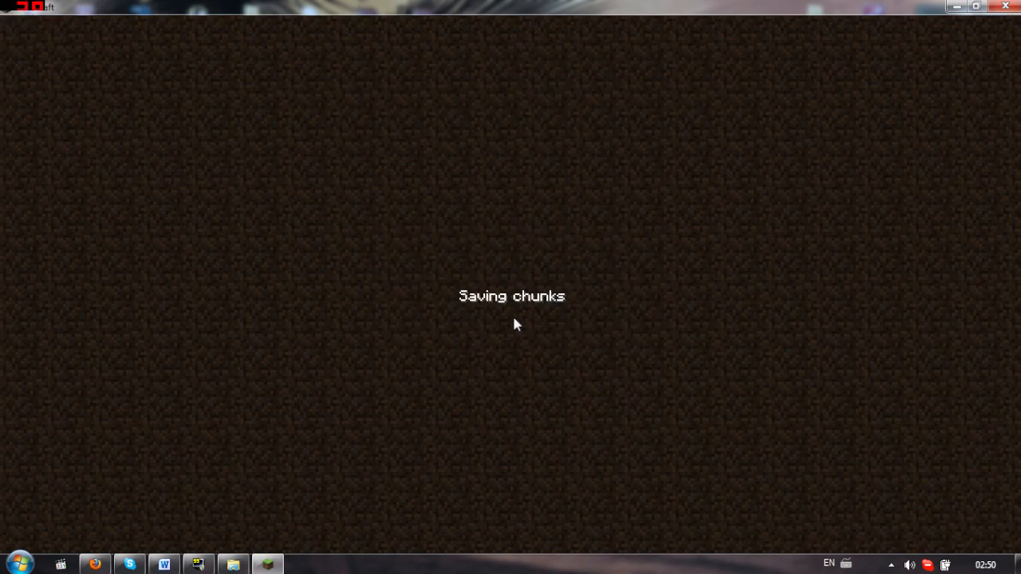